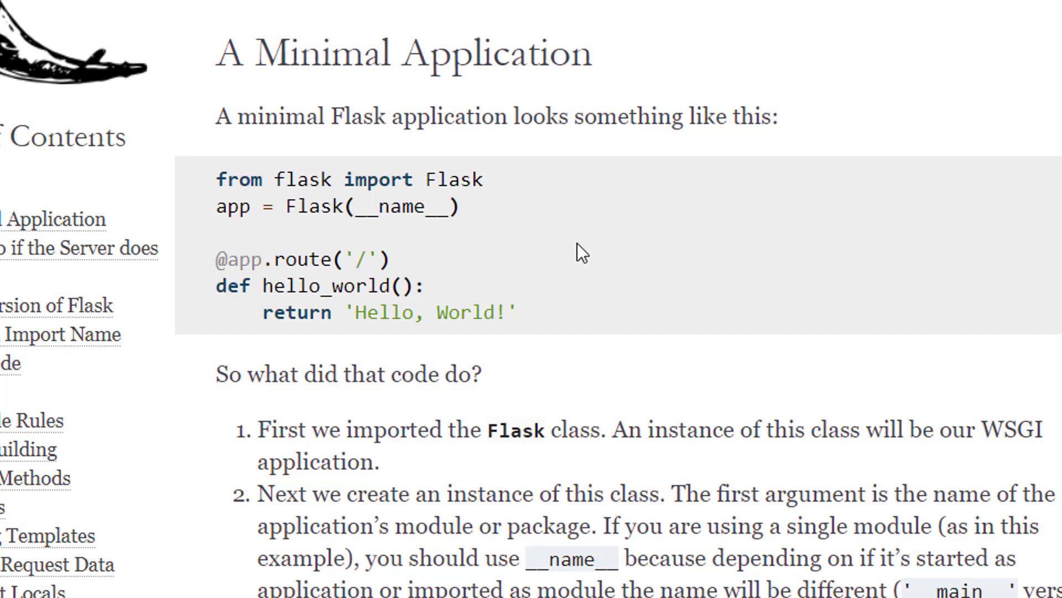
{"action": "mouse_move", "coordinate": [529, 199]}
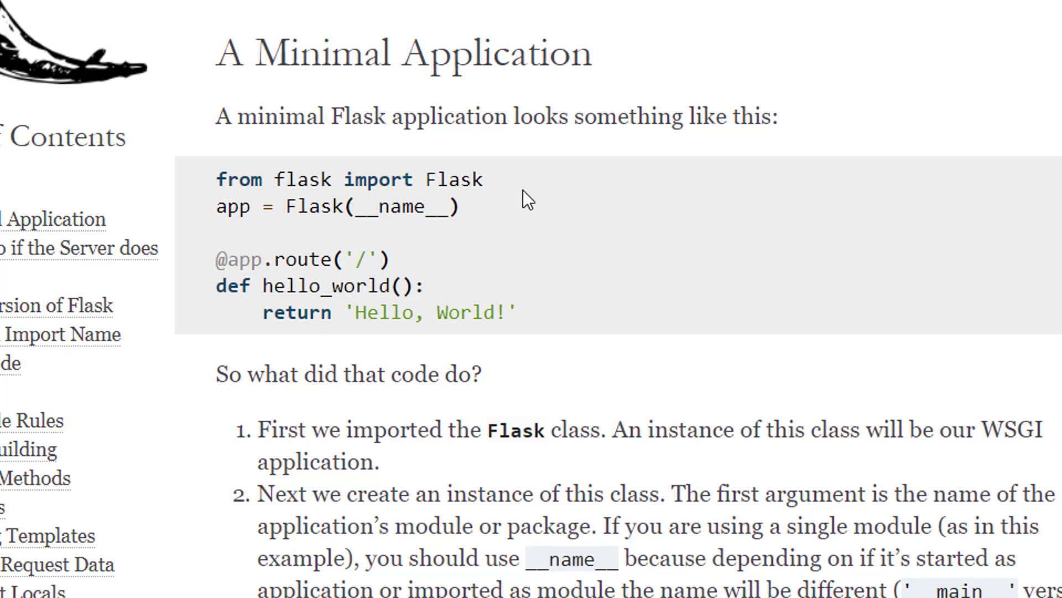
{"action": "mouse_move", "coordinate": [545, 235]}
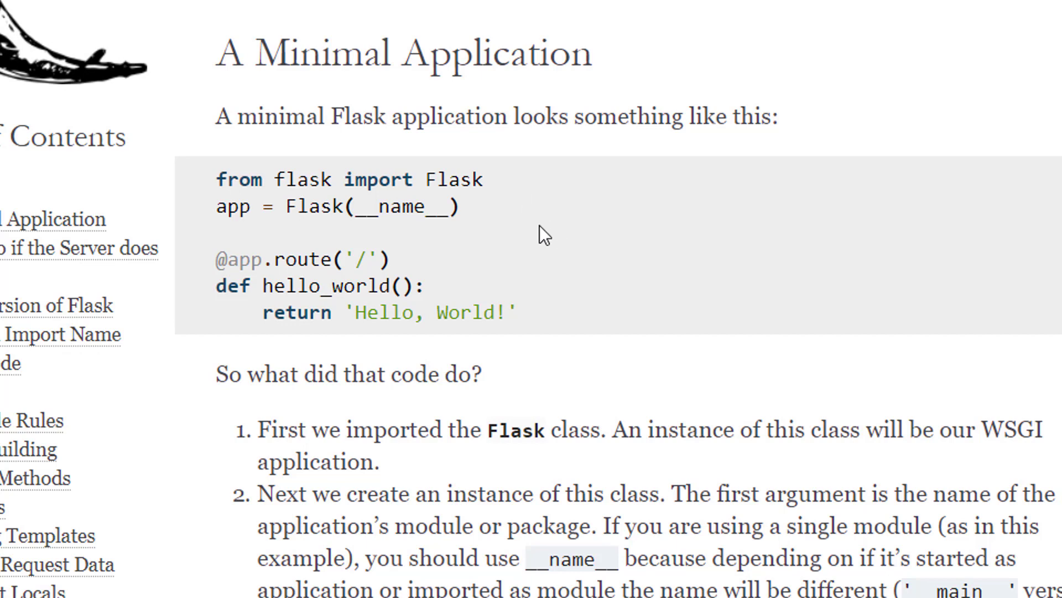
{"action": "mouse_move", "coordinate": [527, 271]}
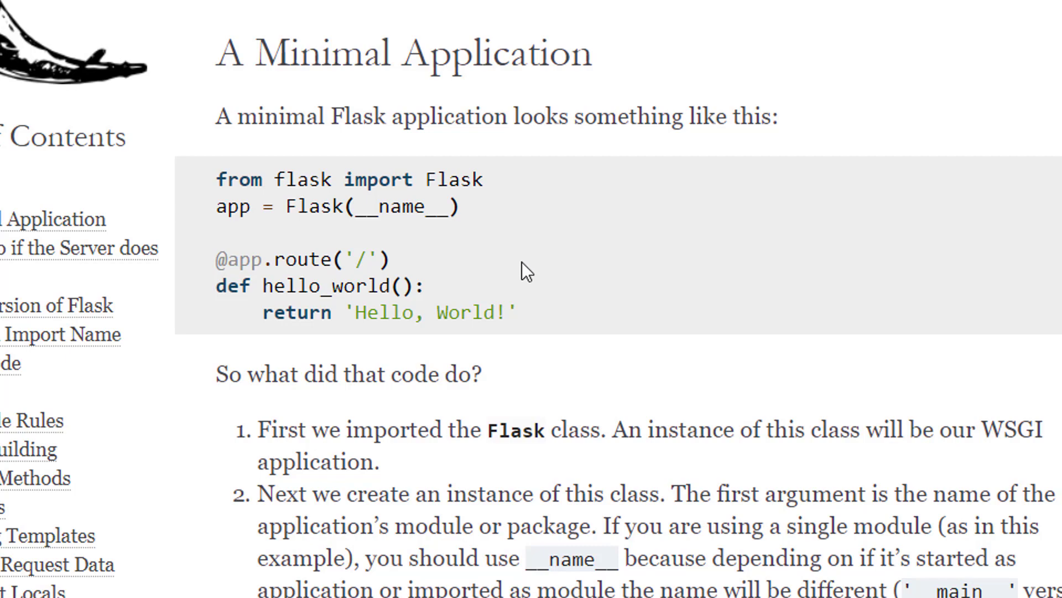
{"action": "mouse_move", "coordinate": [465, 275]}
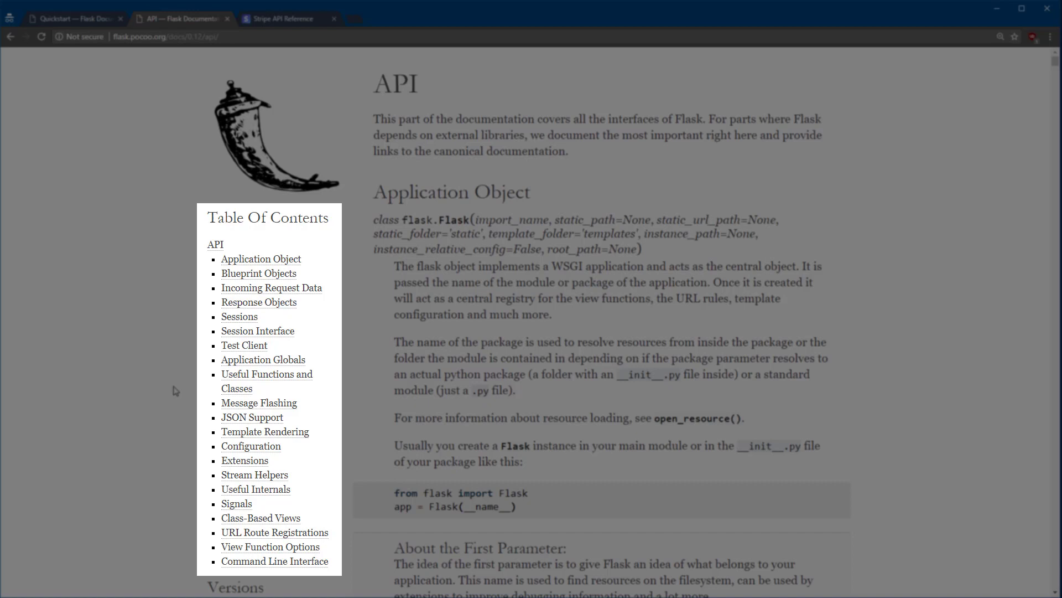
{"action": "mouse_move", "coordinate": [185, 375]}
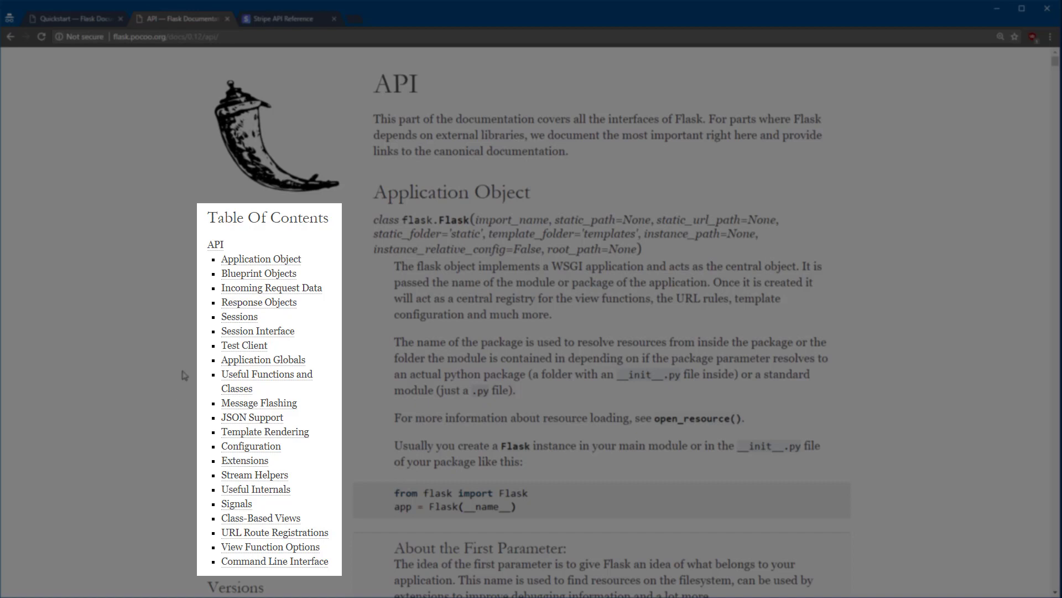
{"action": "left_click", "coordinate": [287, 19]}
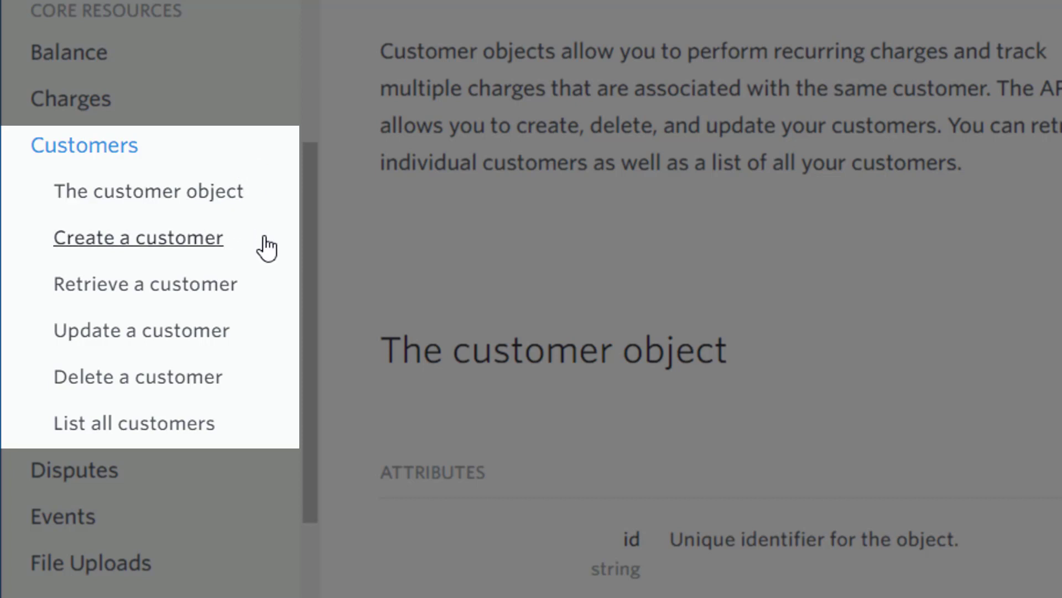
{"action": "mouse_move", "coordinate": [281, 333]}
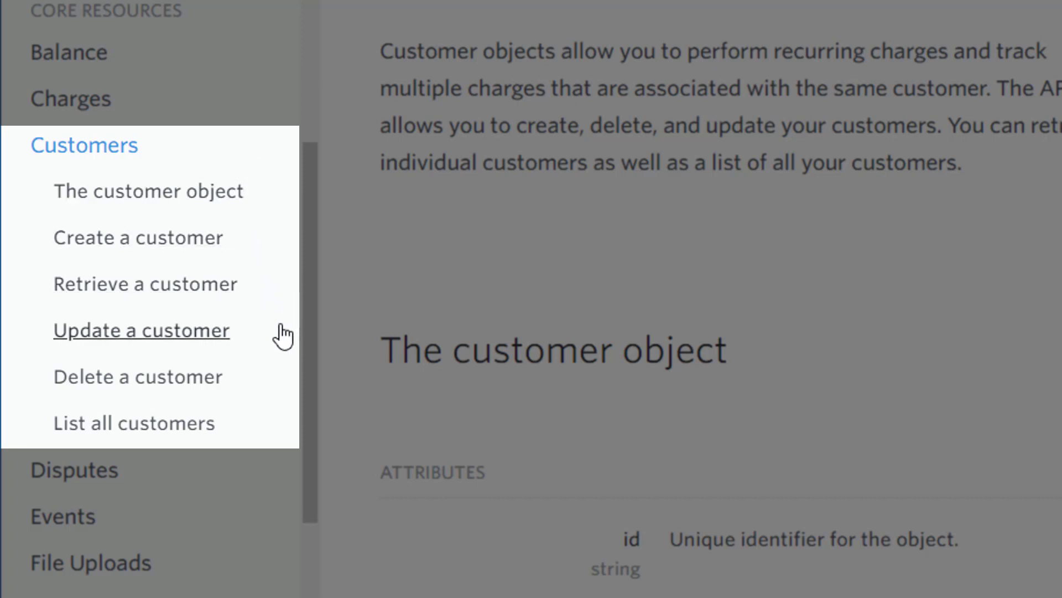
{"action": "mouse_move", "coordinate": [269, 408]}
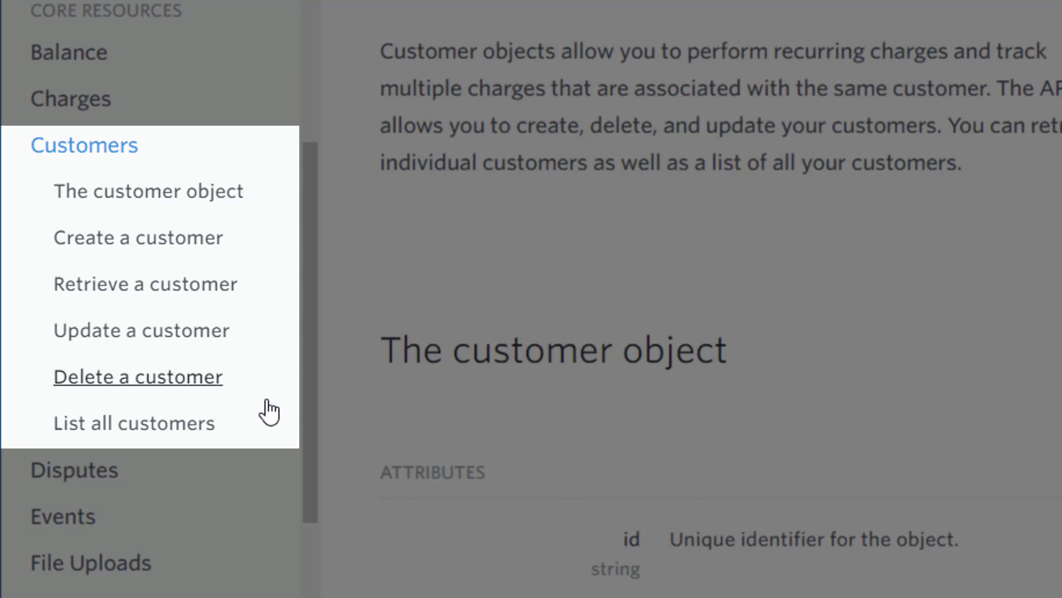
{"action": "mouse_move", "coordinate": [134, 422]}
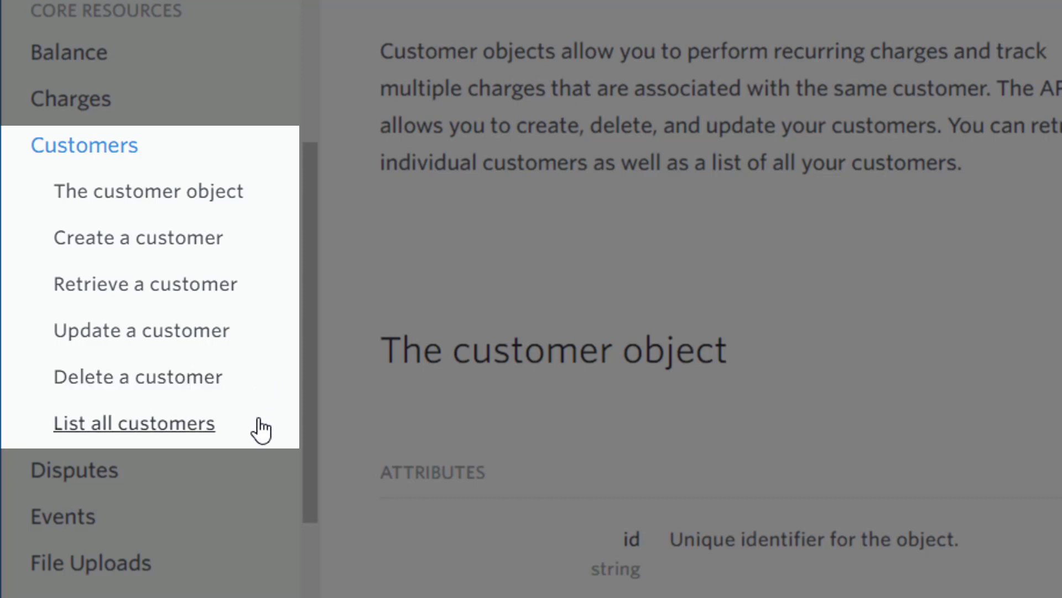